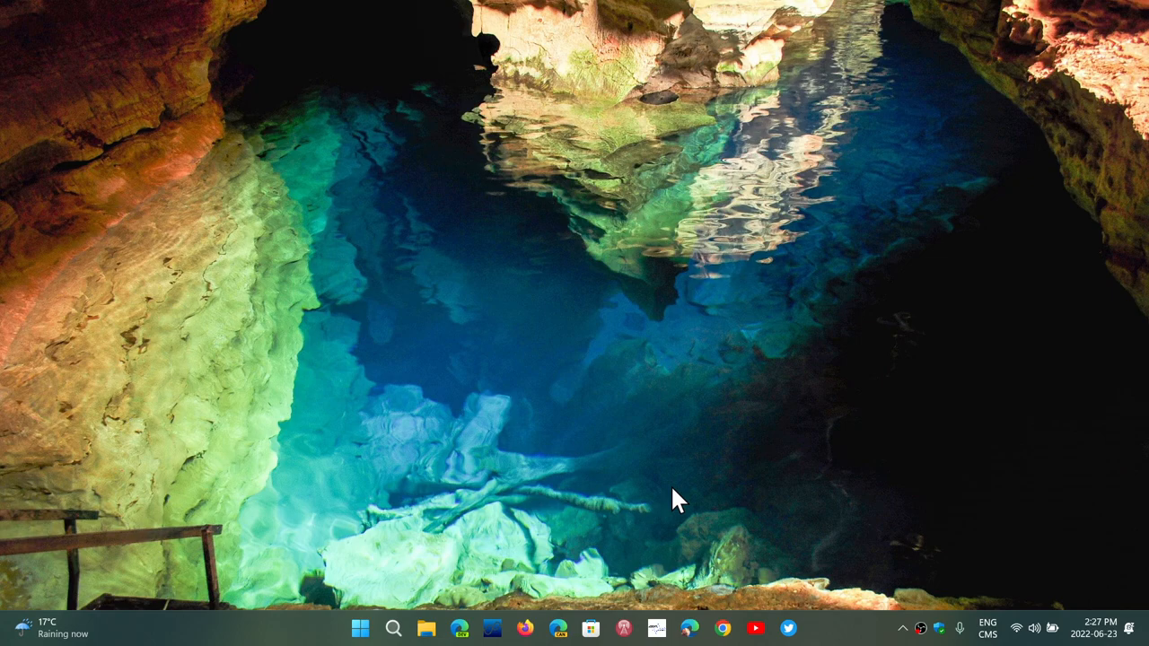
mouse_move(753, 515)
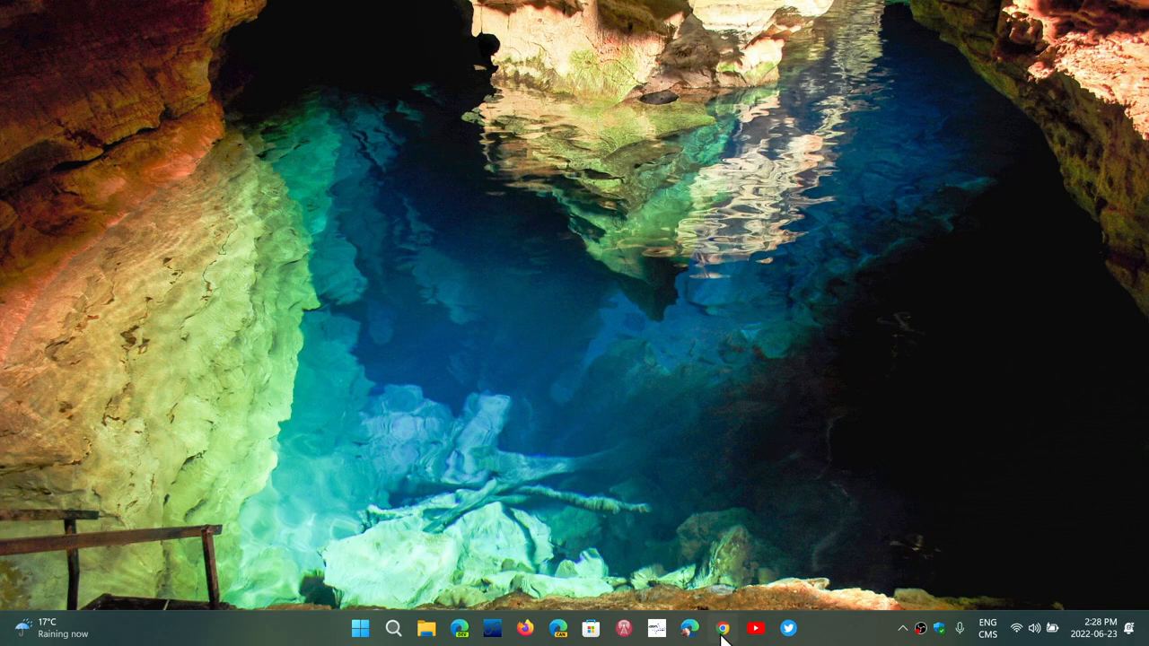
Bring the SpaceWeather.com Chrome window forward and show its title-bar window menu
click(723, 628)
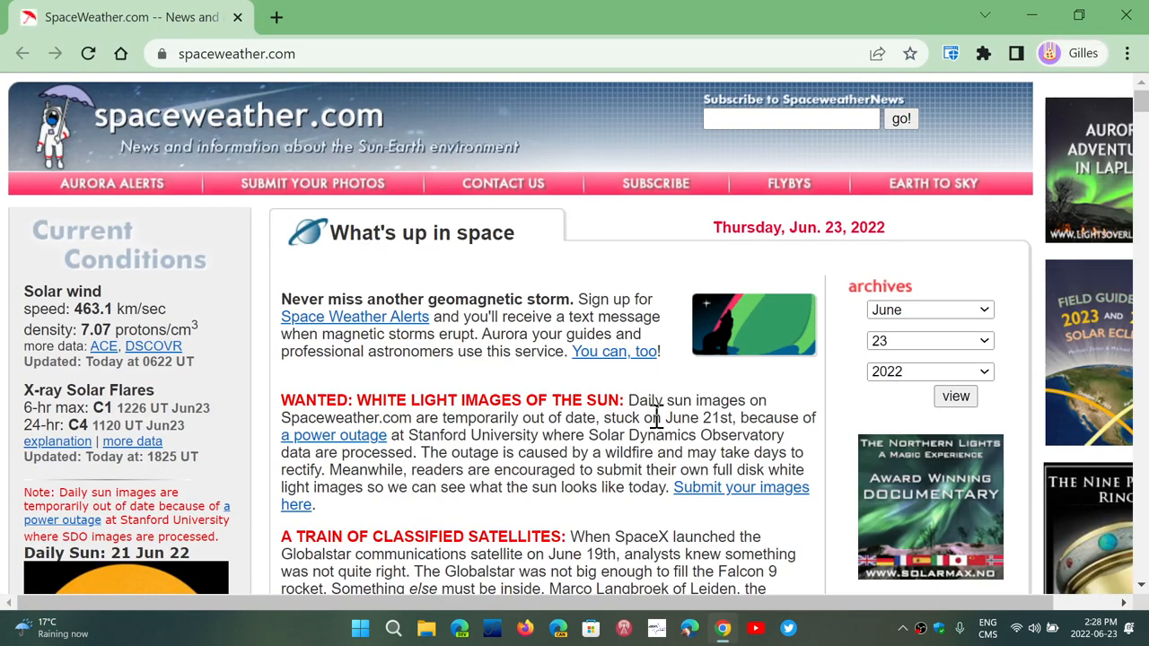
mouse_move(476, 25)
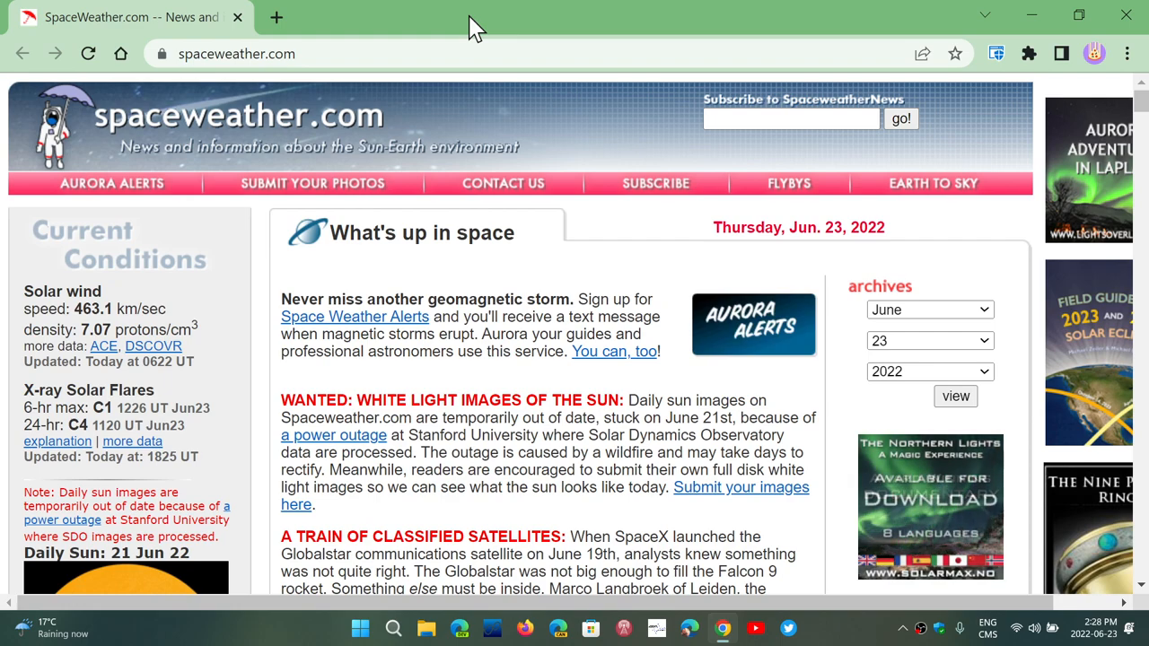
right_click(476, 22)
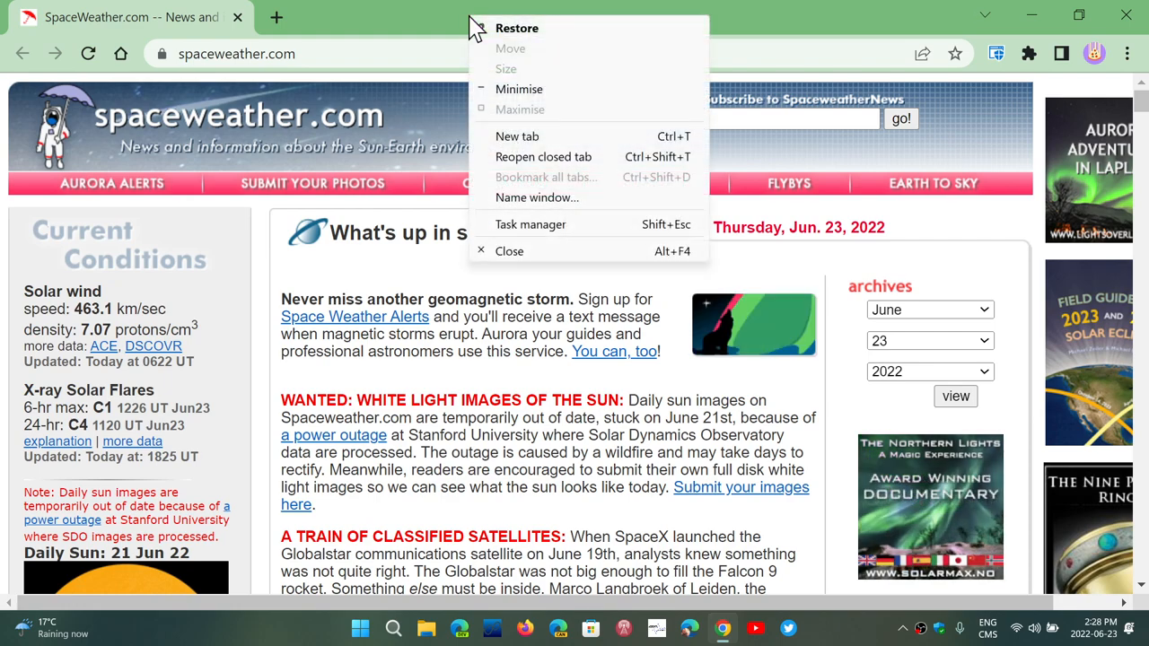
mouse_move(556, 225)
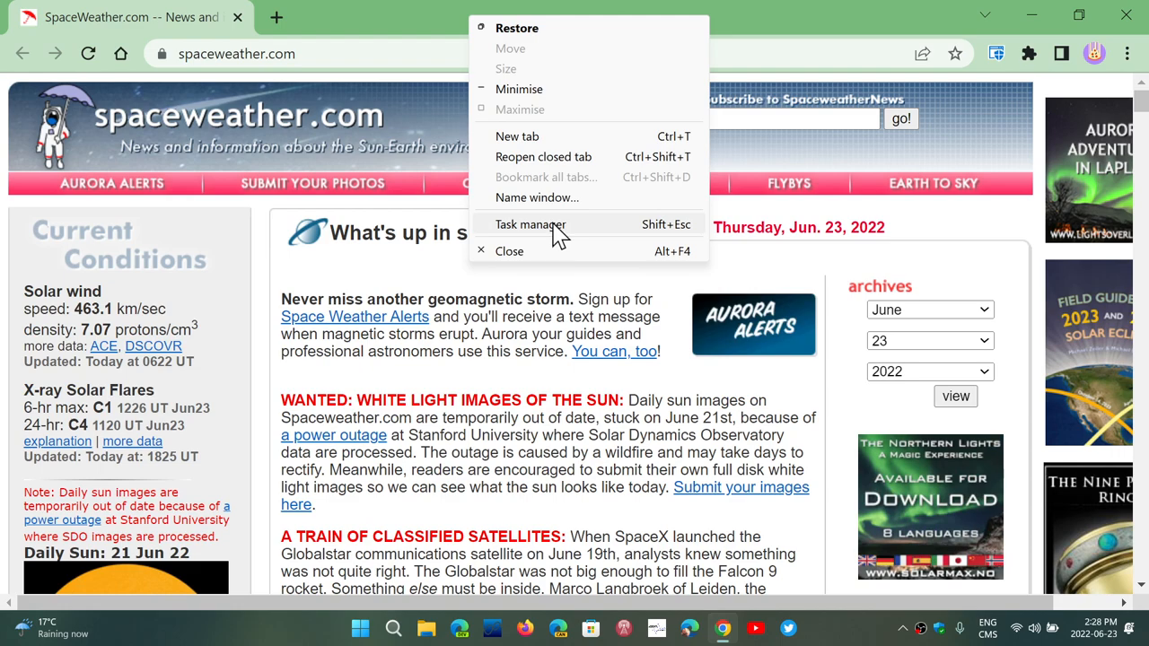
Choose Task manager from the window menu to list Chrome's processes
click(530, 225)
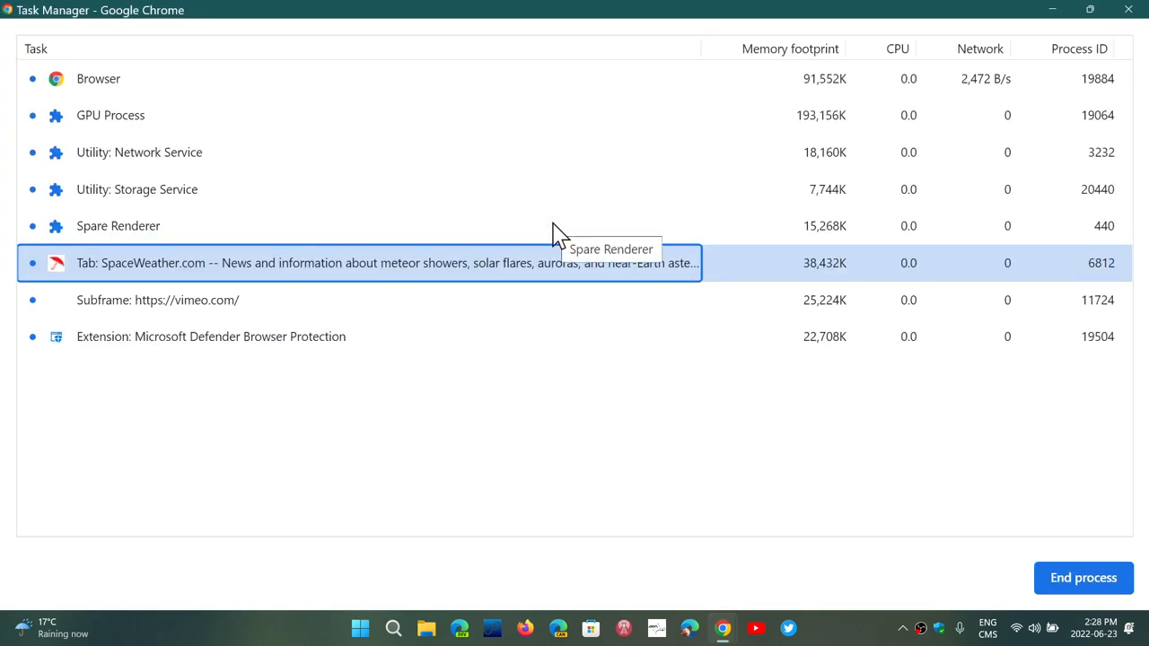
mouse_move(242, 175)
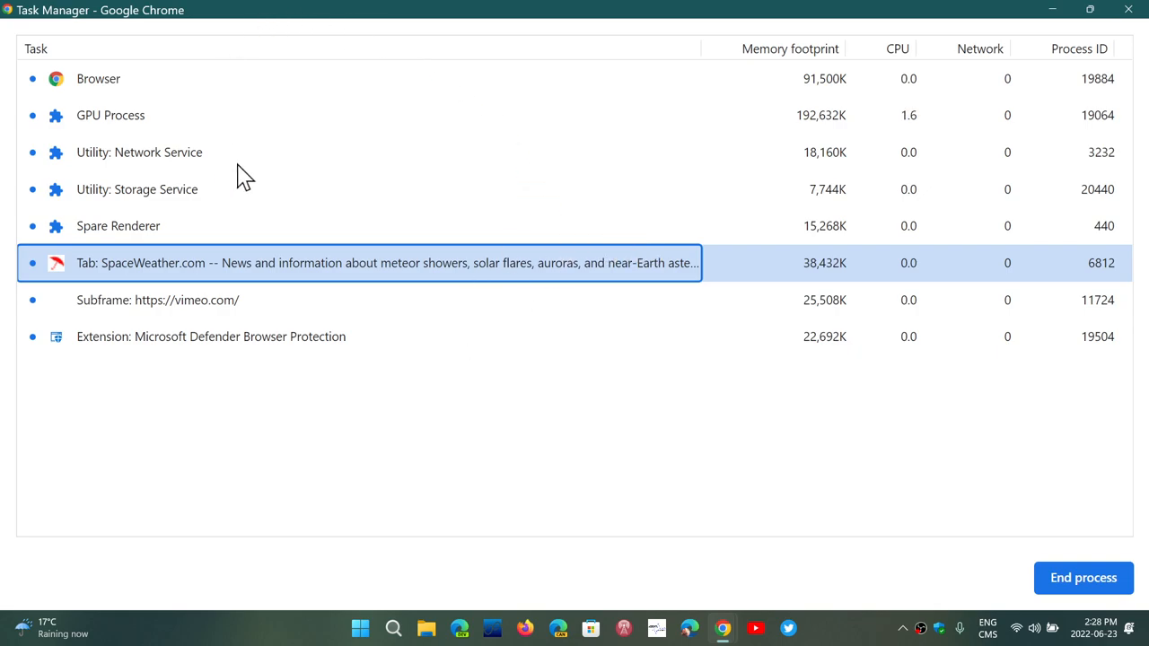
mouse_move(532, 274)
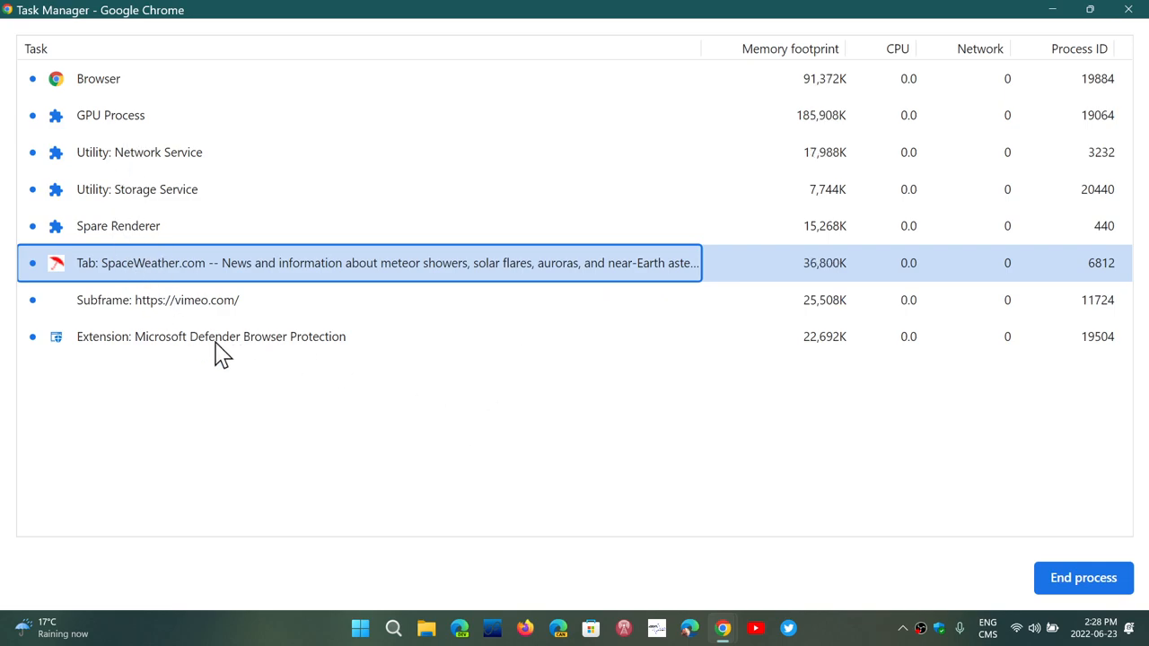
mouse_move(408, 419)
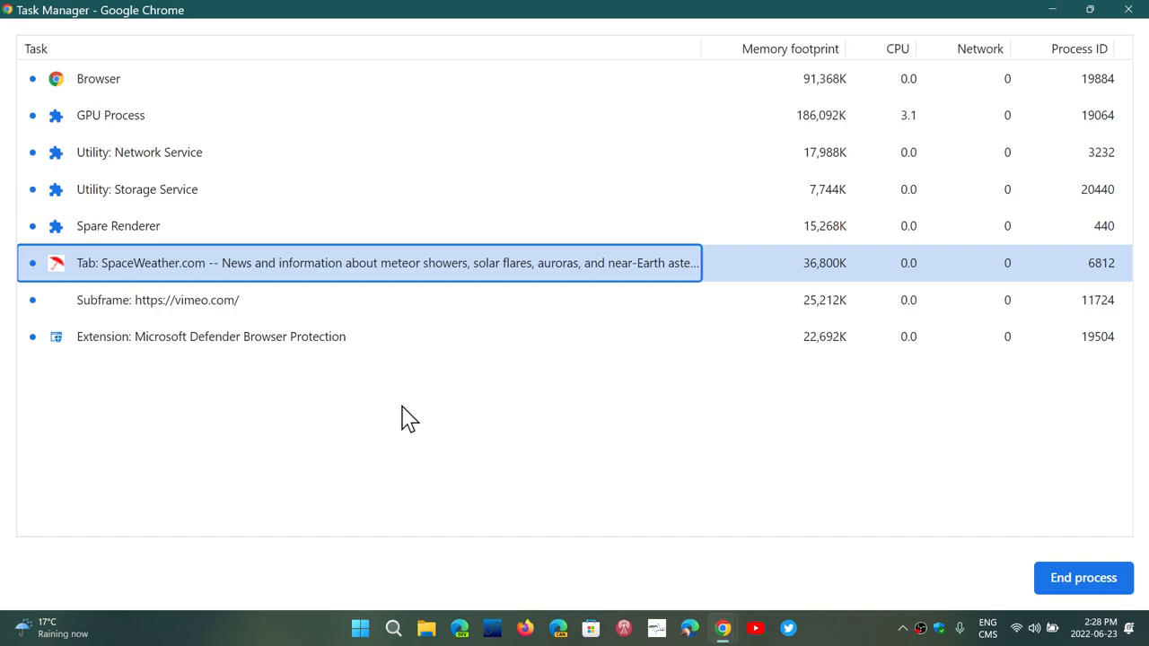
mouse_move(76, 274)
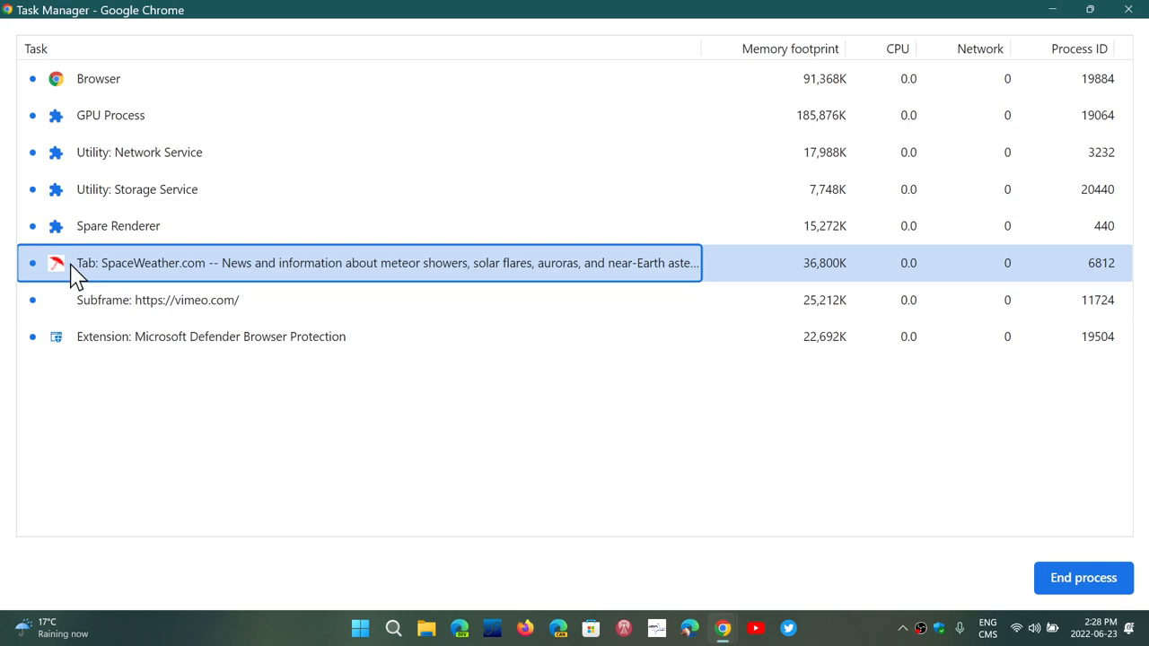
mouse_move(483, 222)
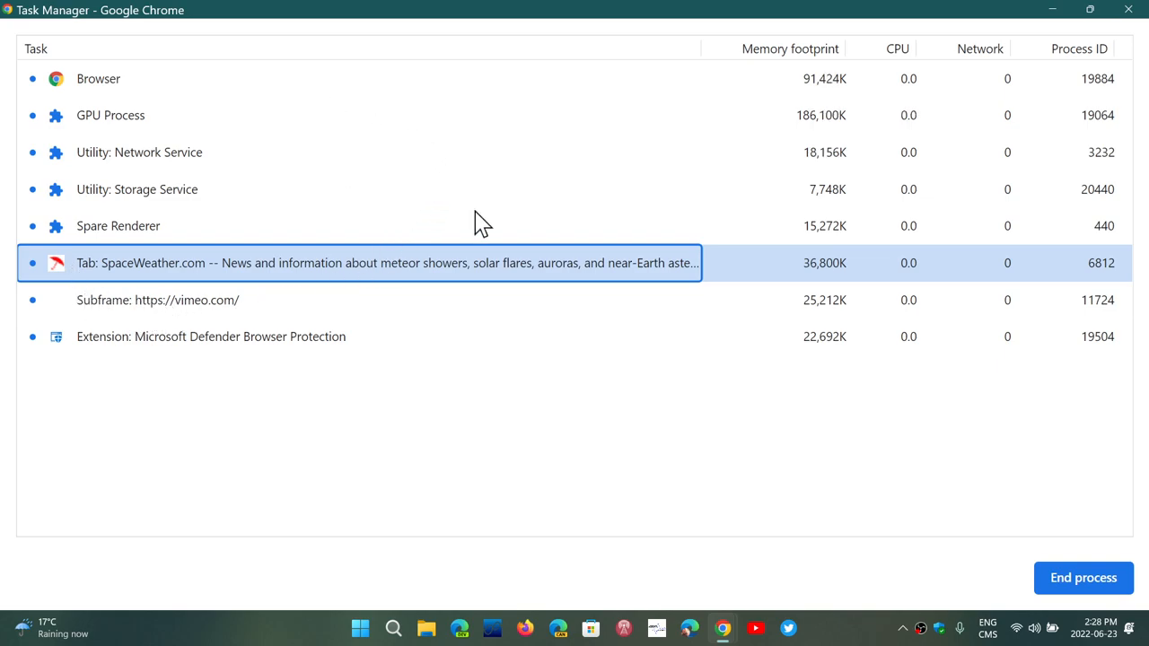
mouse_move(622, 18)
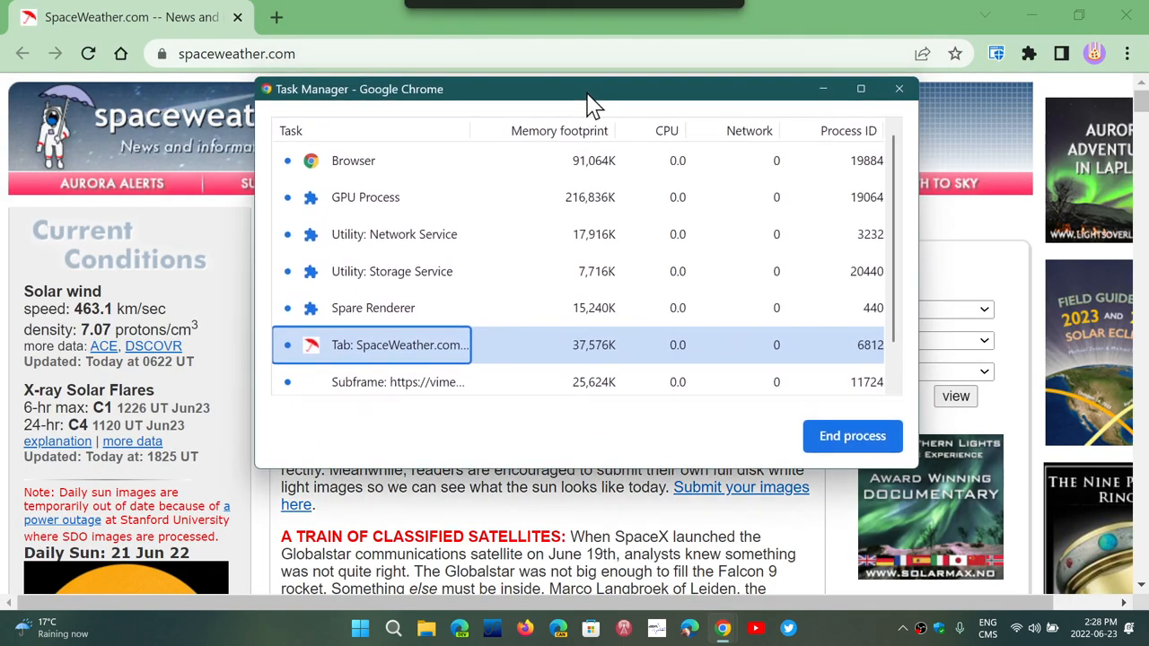
Move the Task Manager aside and enter space.com in the address bar
drag(592, 89, 546, 150)
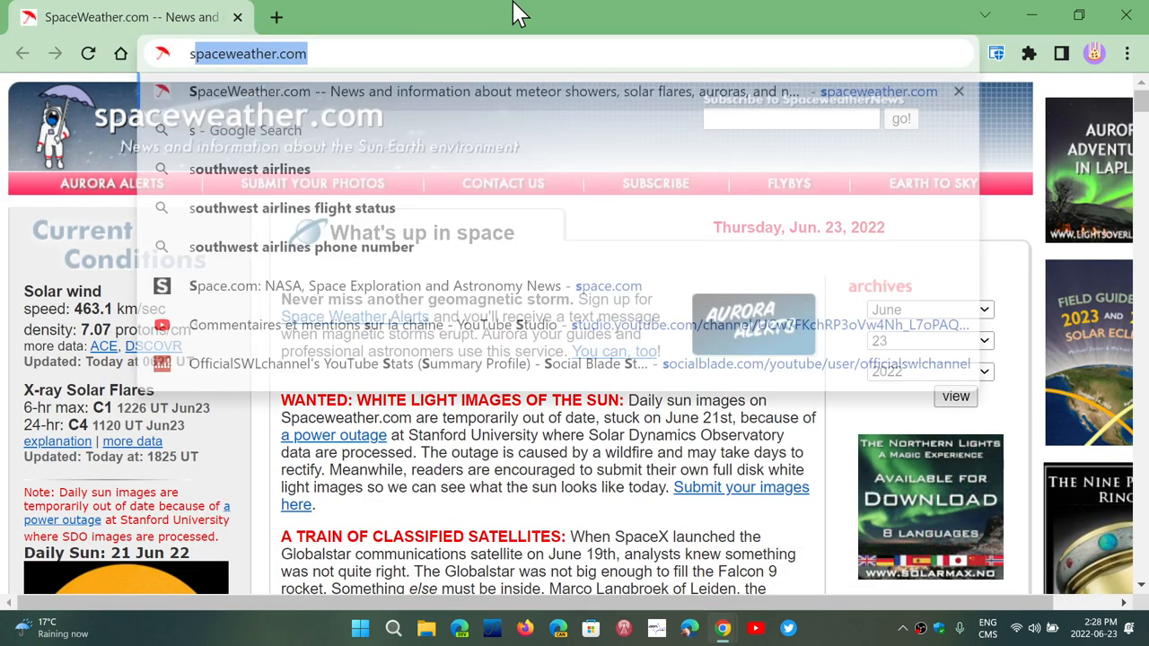
text(sa)
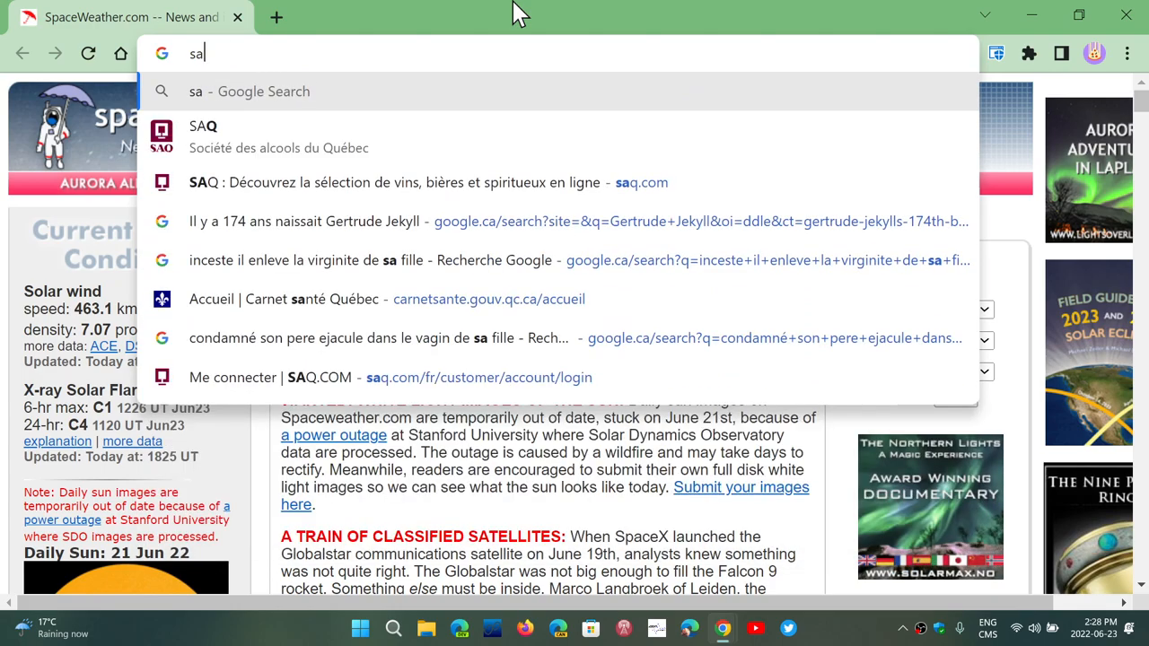
key(Backspace)
text(pace.com)
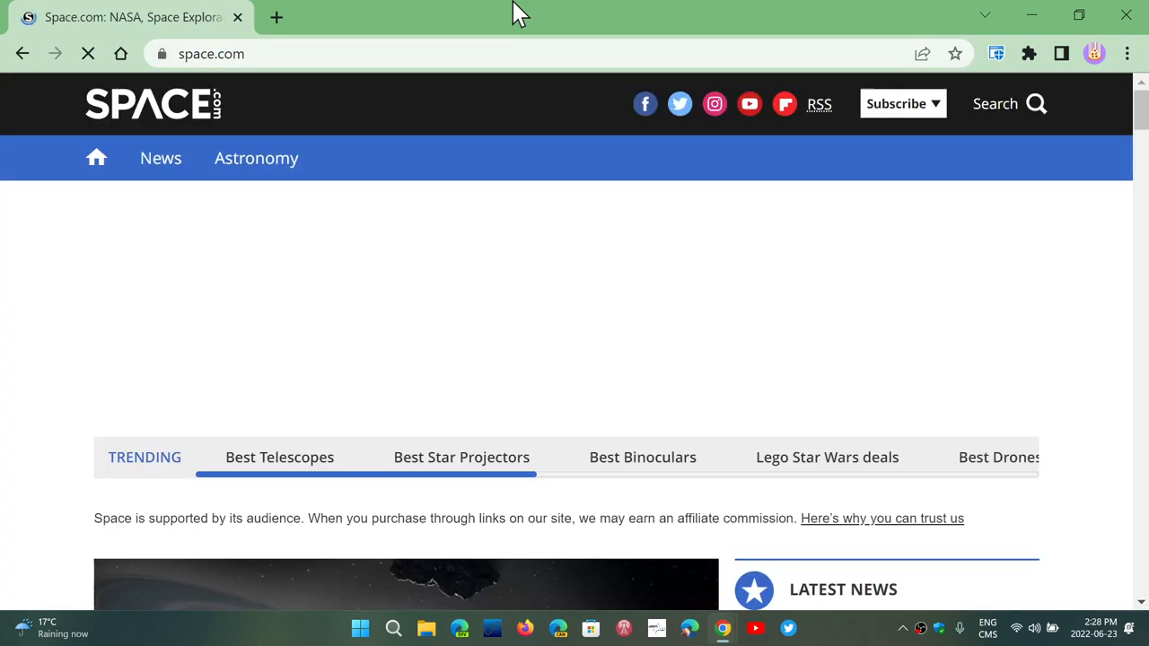
mouse_move(760, 547)
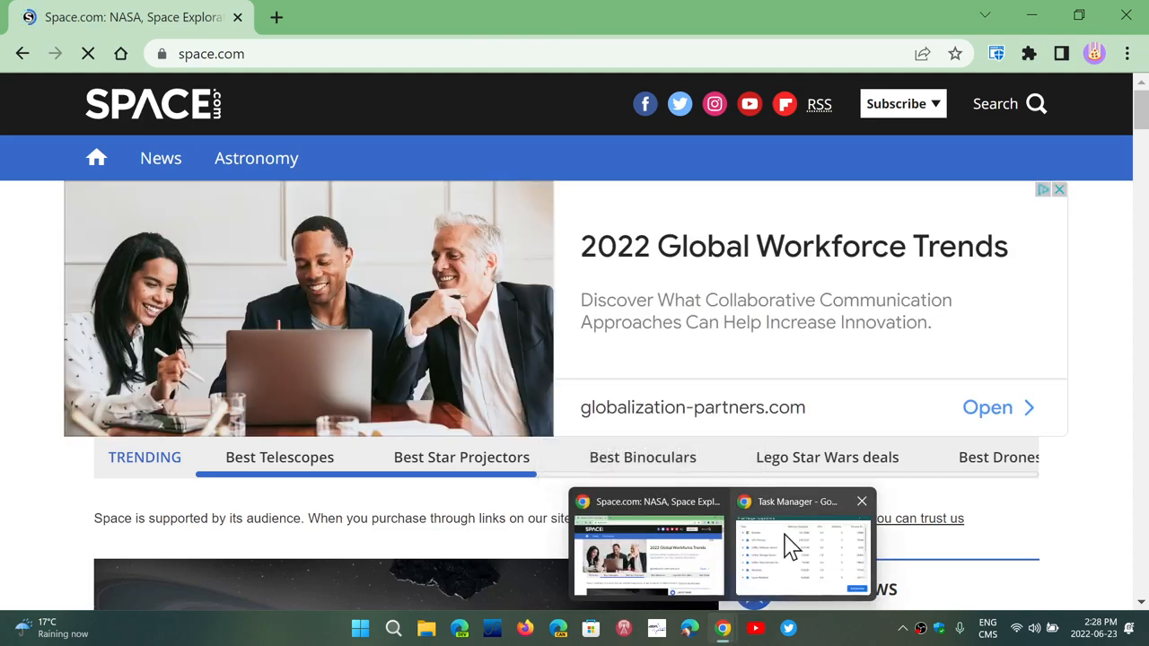
Maximize the Task Manager and scroll through the Space.com tab's processes
click(801, 548)
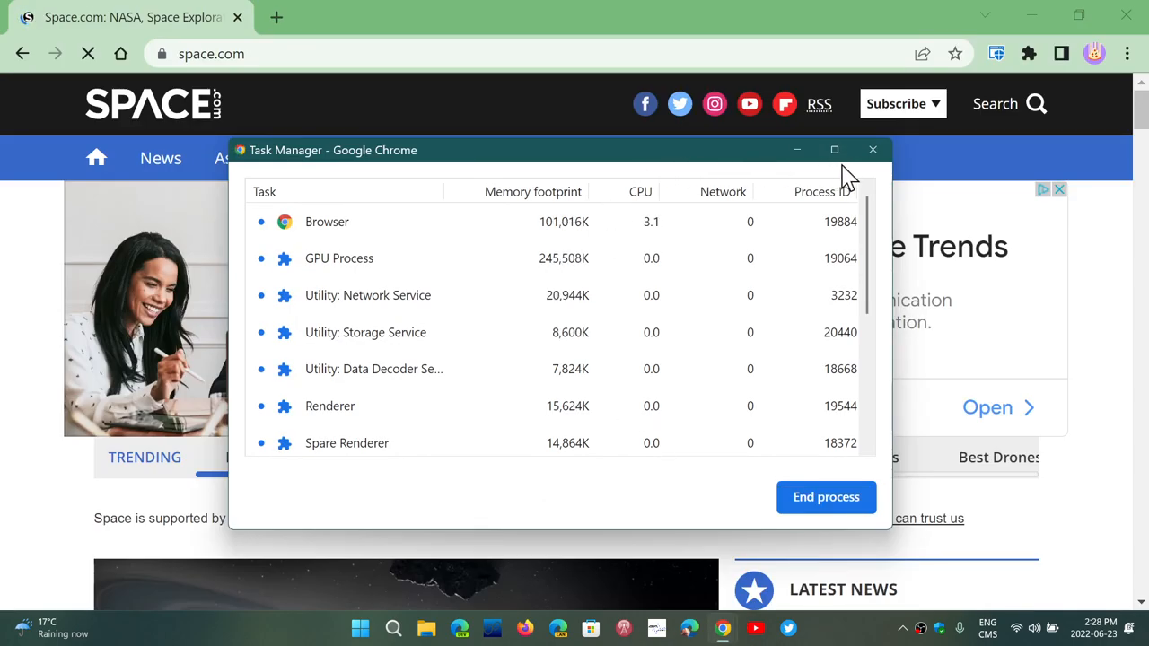
click(834, 150)
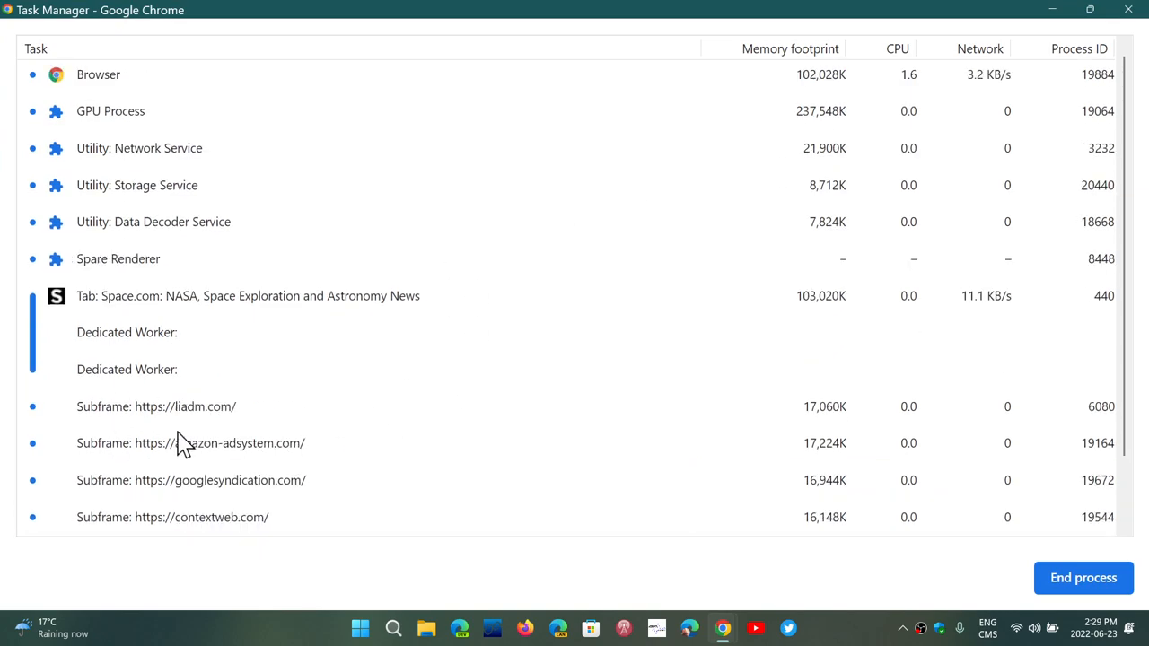
mouse_move(716, 418)
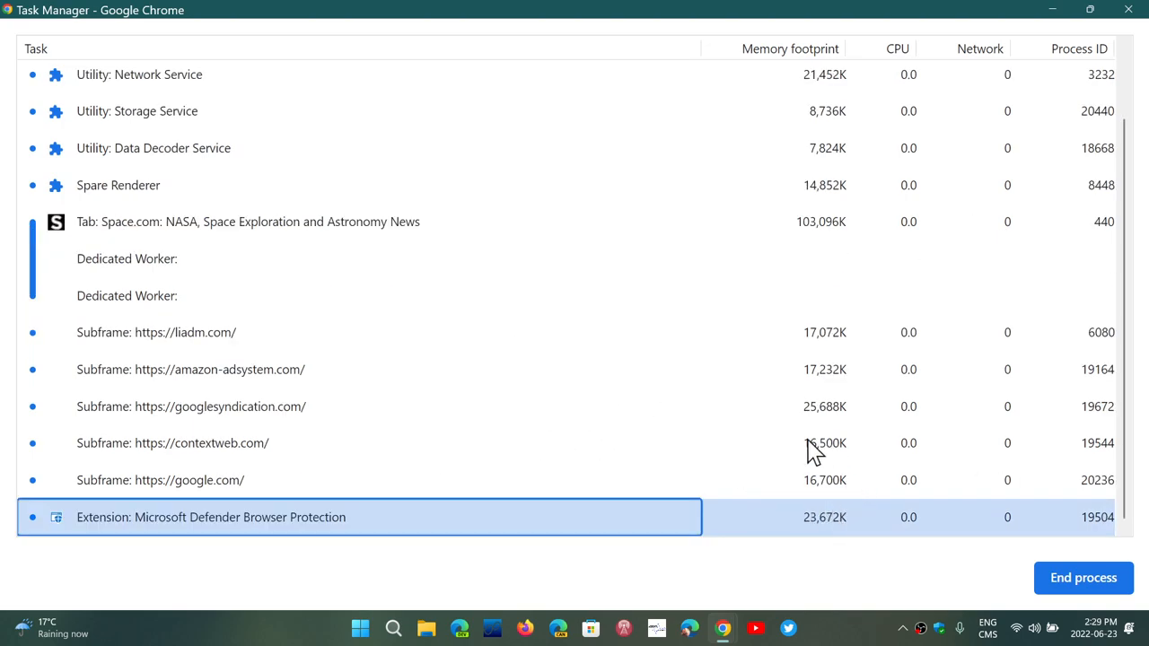
scroll(up, 3)
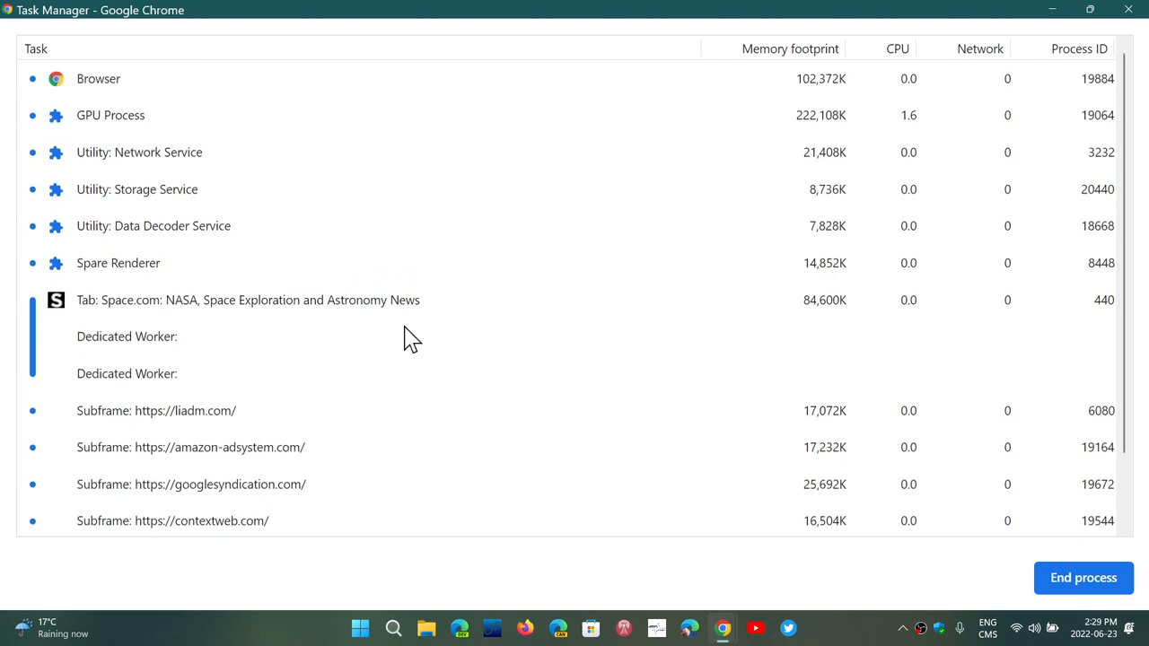
mouse_move(842, 453)
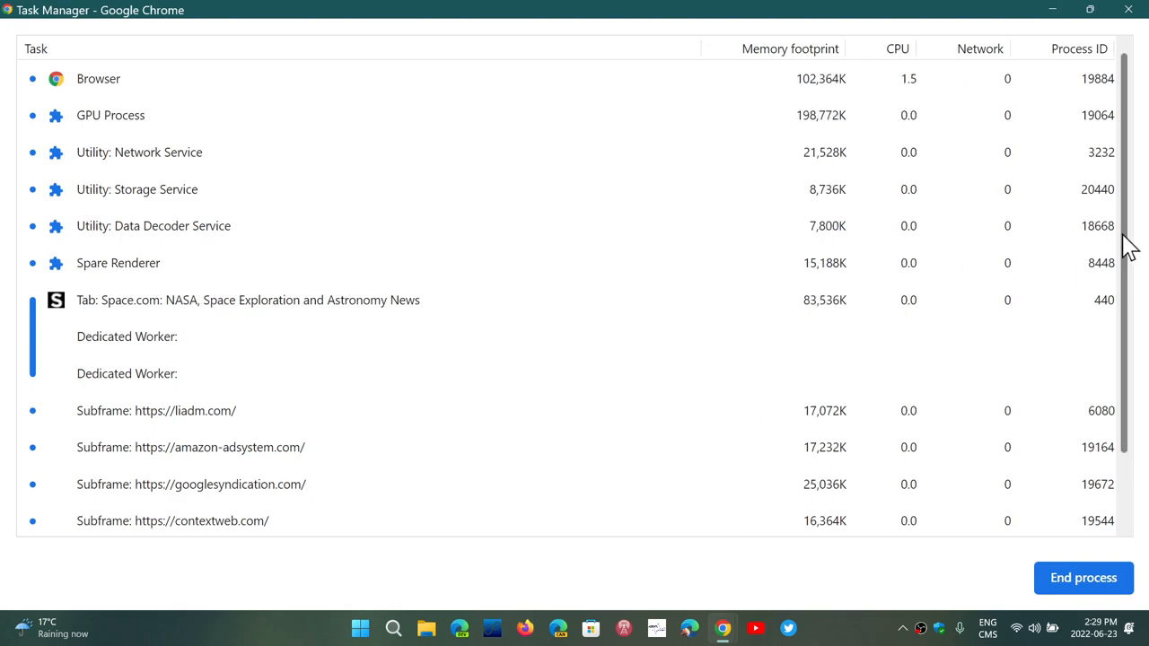
mouse_move(1005, 121)
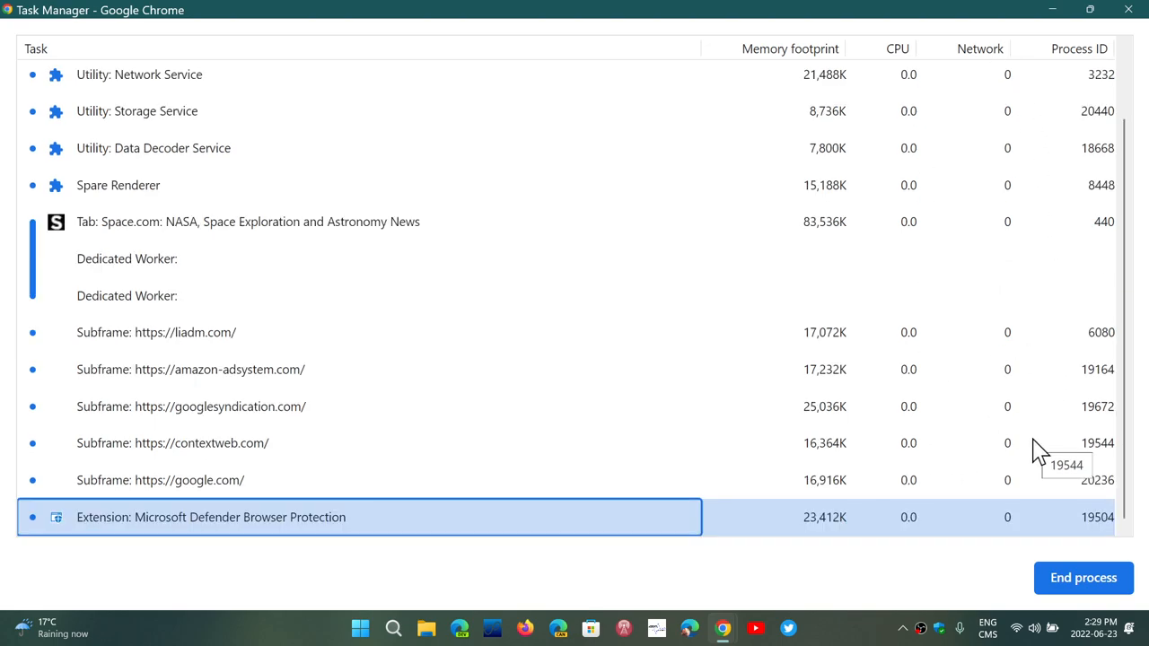
scroll(up, 3)
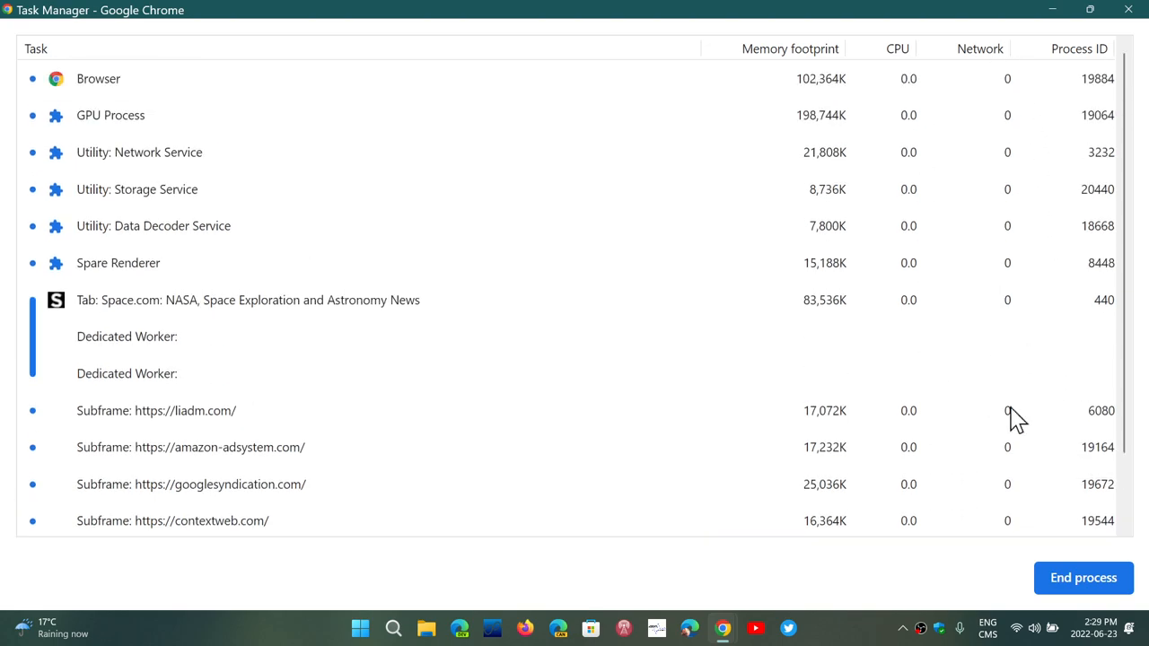
mouse_move(507, 429)
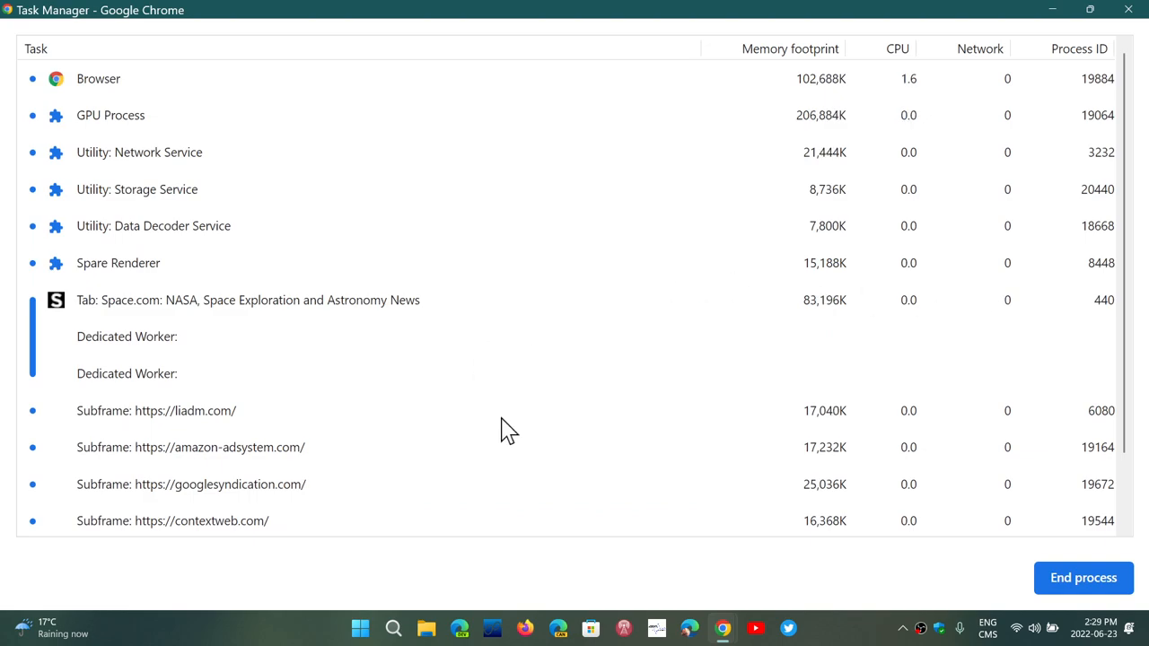
mouse_move(736, 20)
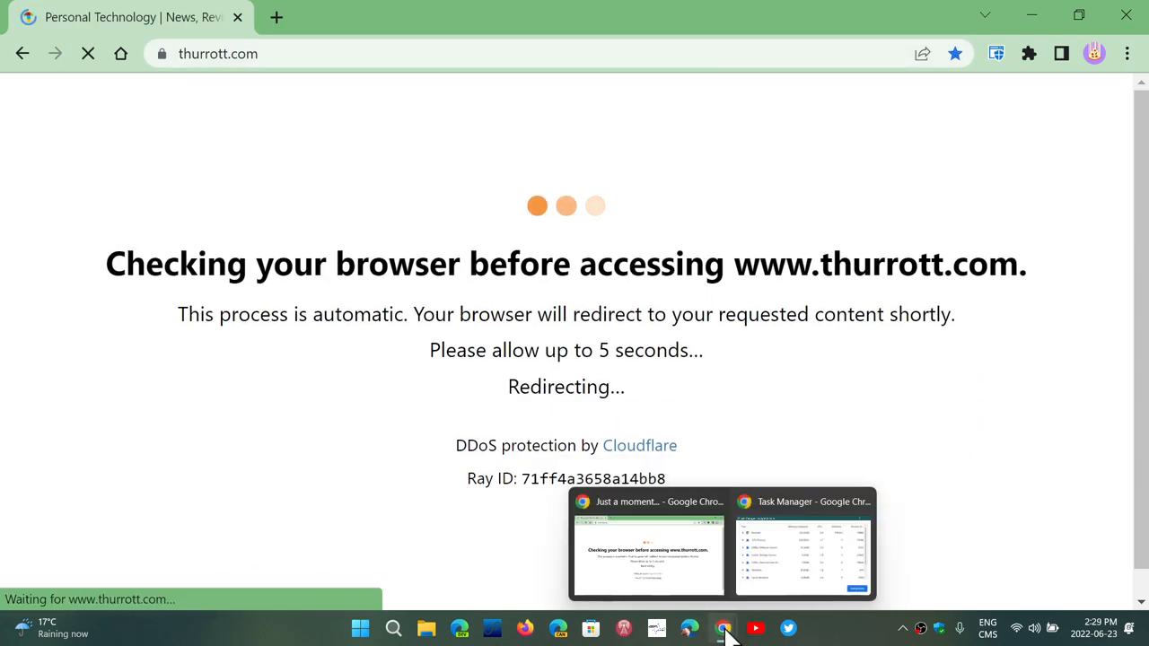
Scroll through the Thurrott tab's workers and subframes, then close Task Manager
click(801, 545)
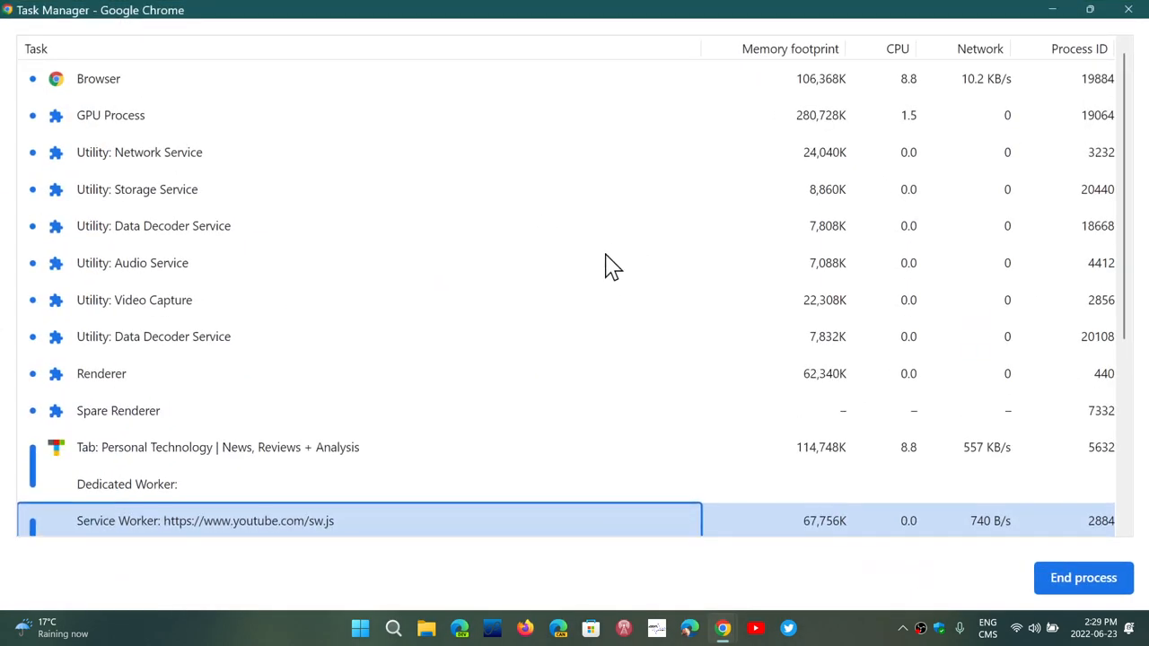
scroll(down, 3)
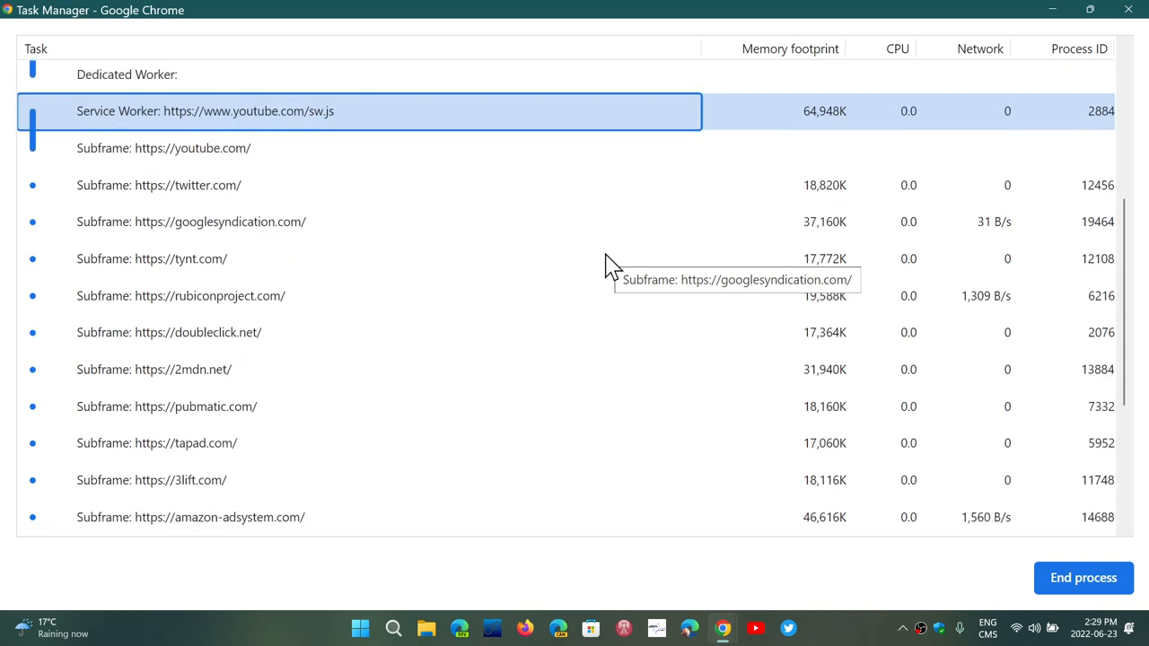
scroll(up, 3)
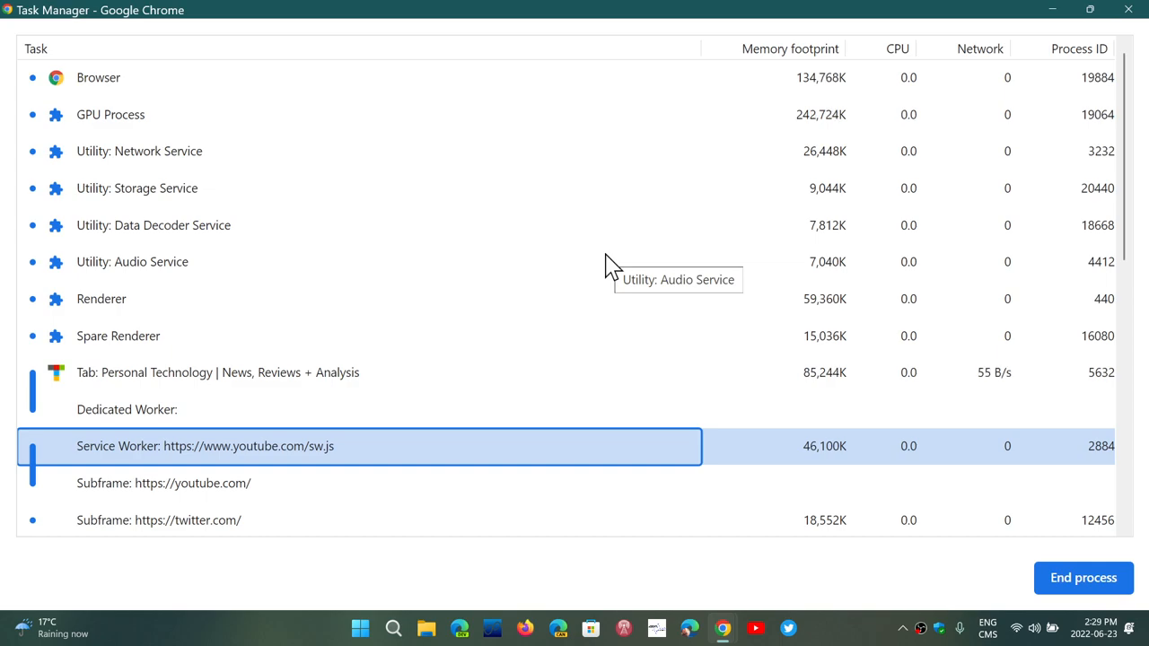
mouse_move(586, 365)
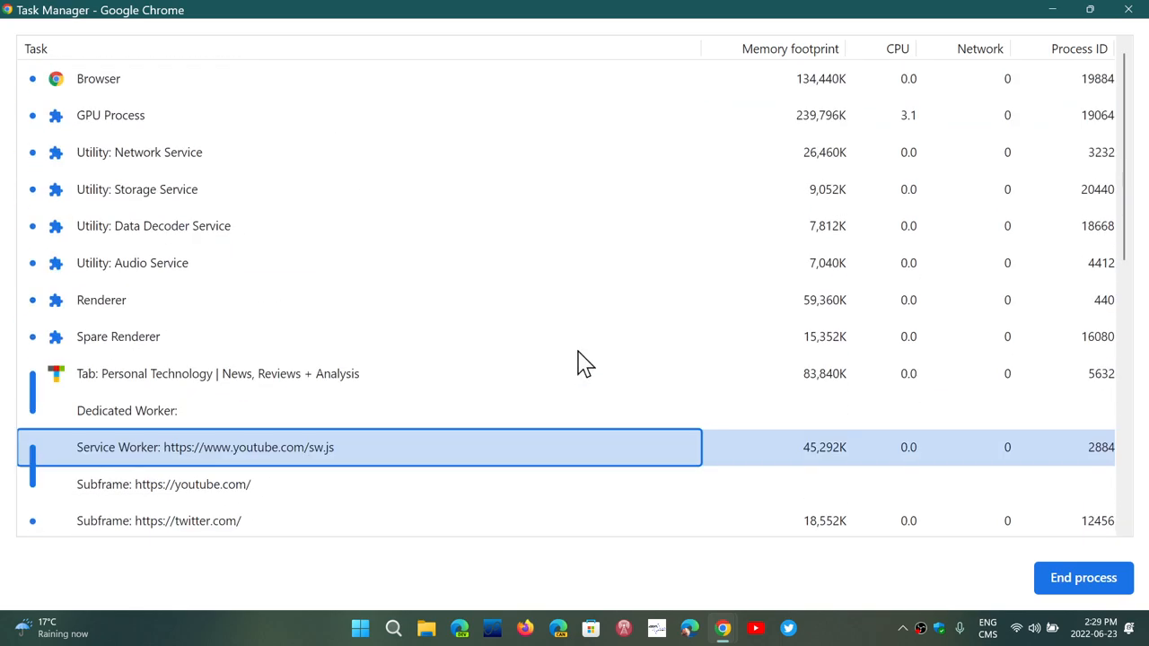
mouse_move(582, 366)
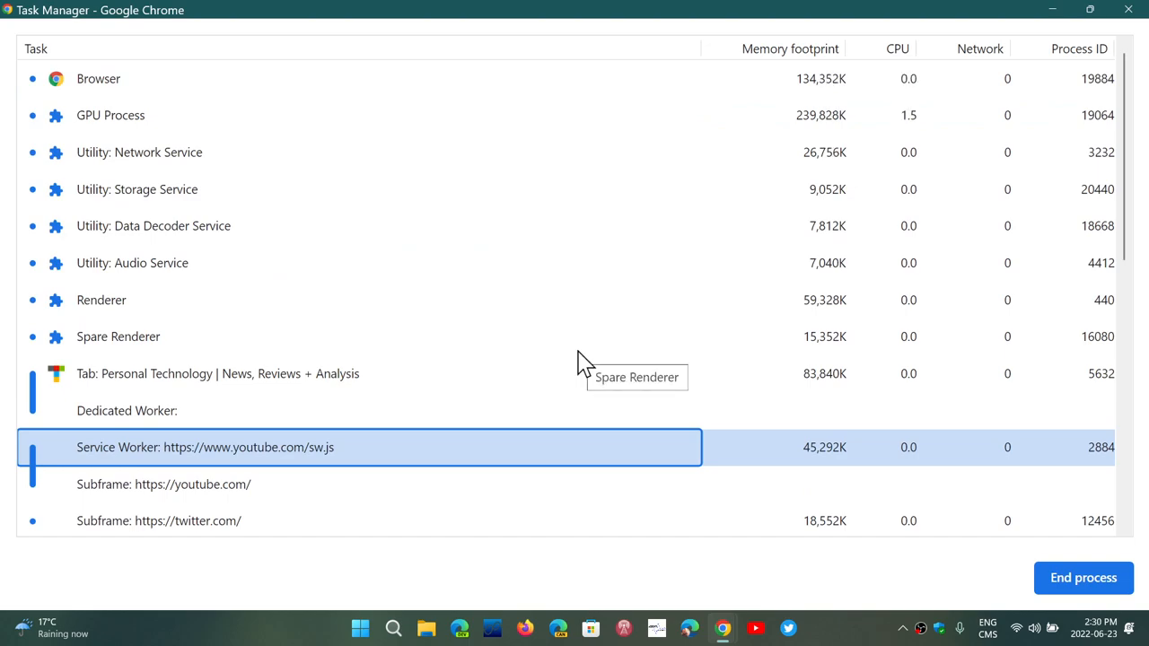
scroll(down, 3)
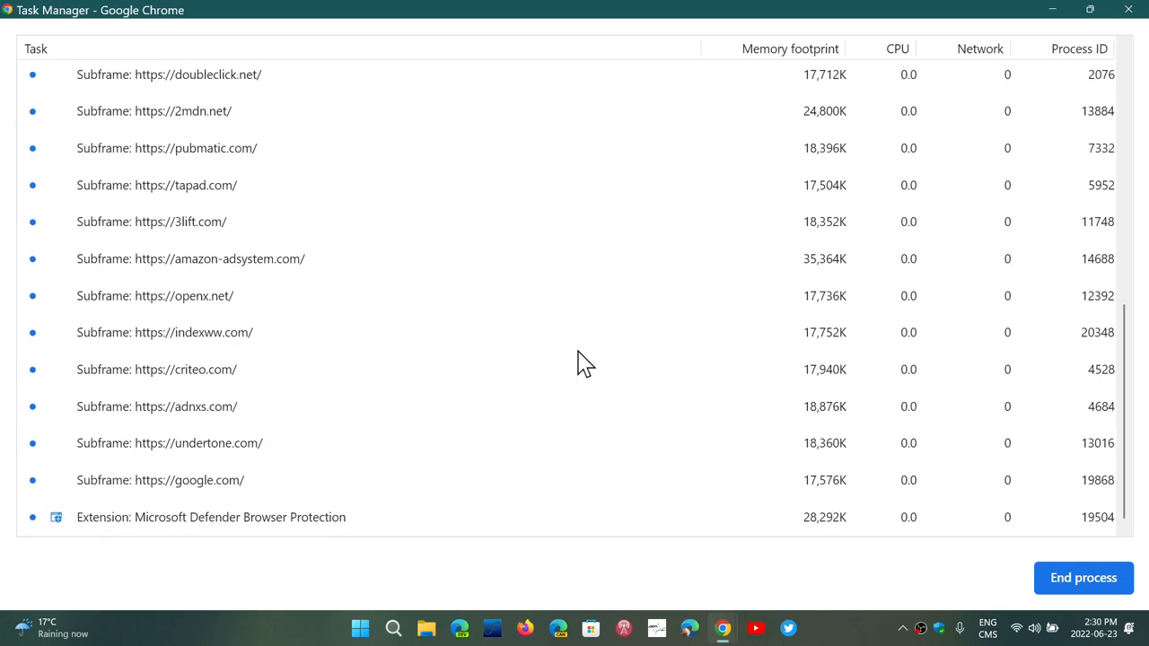
mouse_move(211, 517)
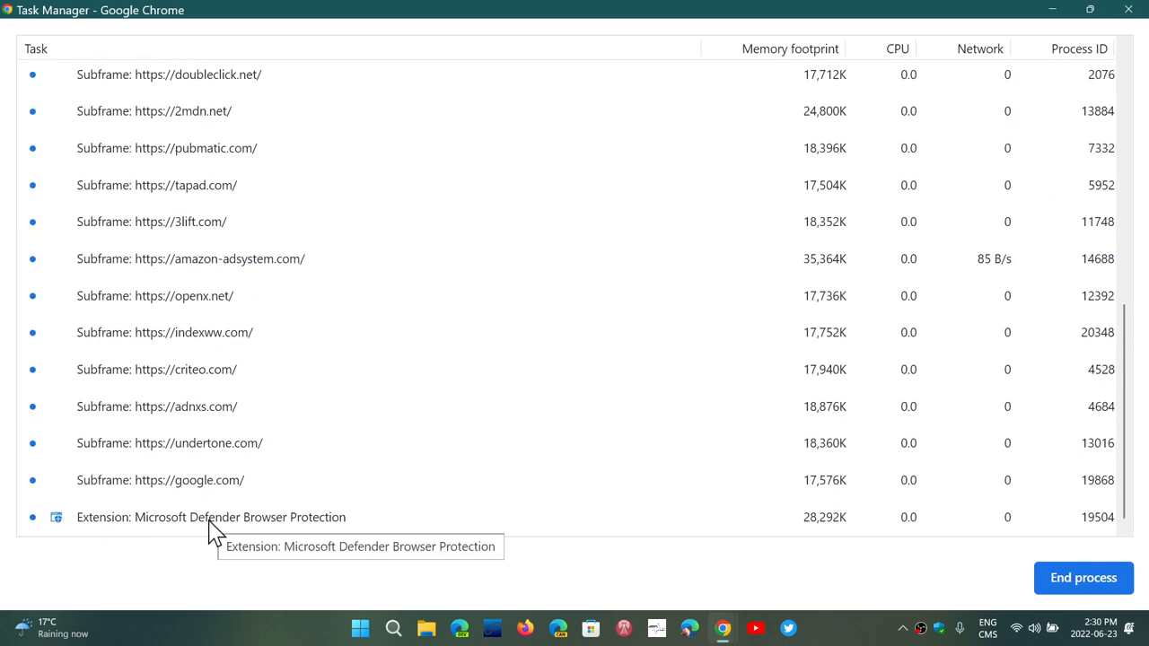
mouse_move(682, 502)
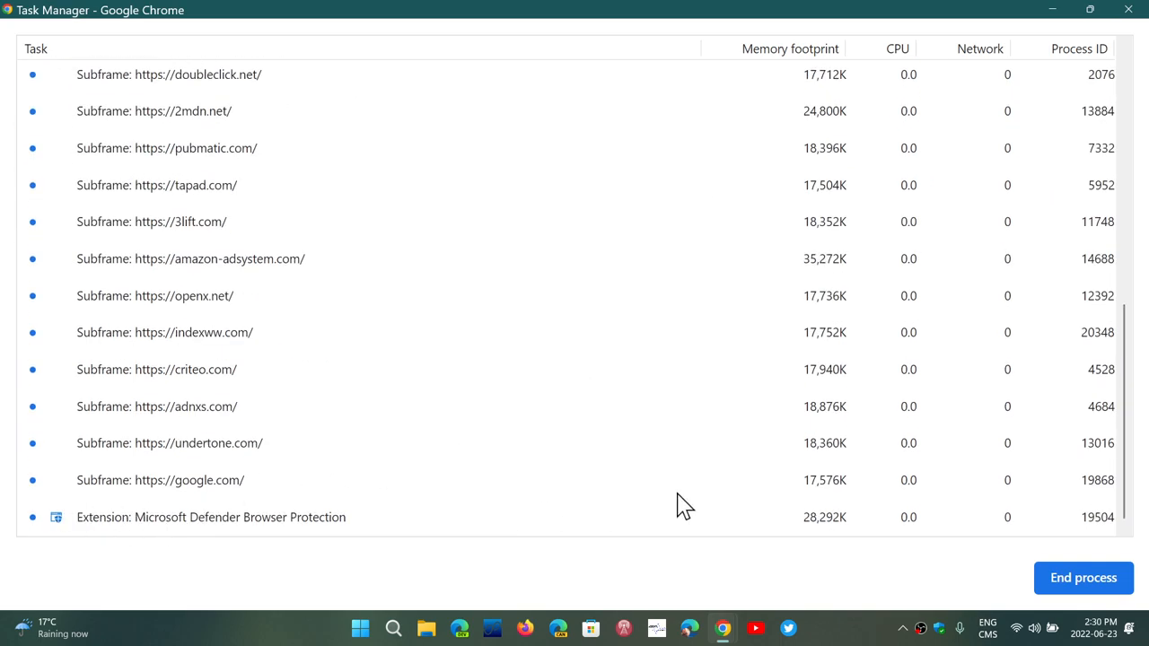
mouse_move(798, 500)
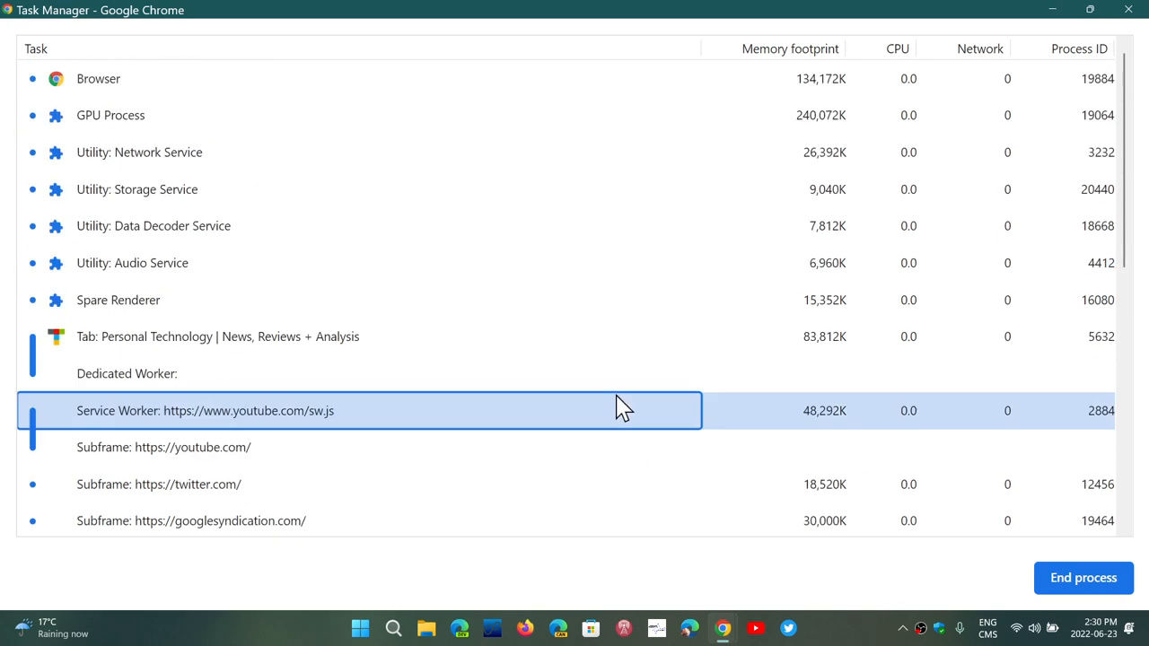
mouse_move(717, 193)
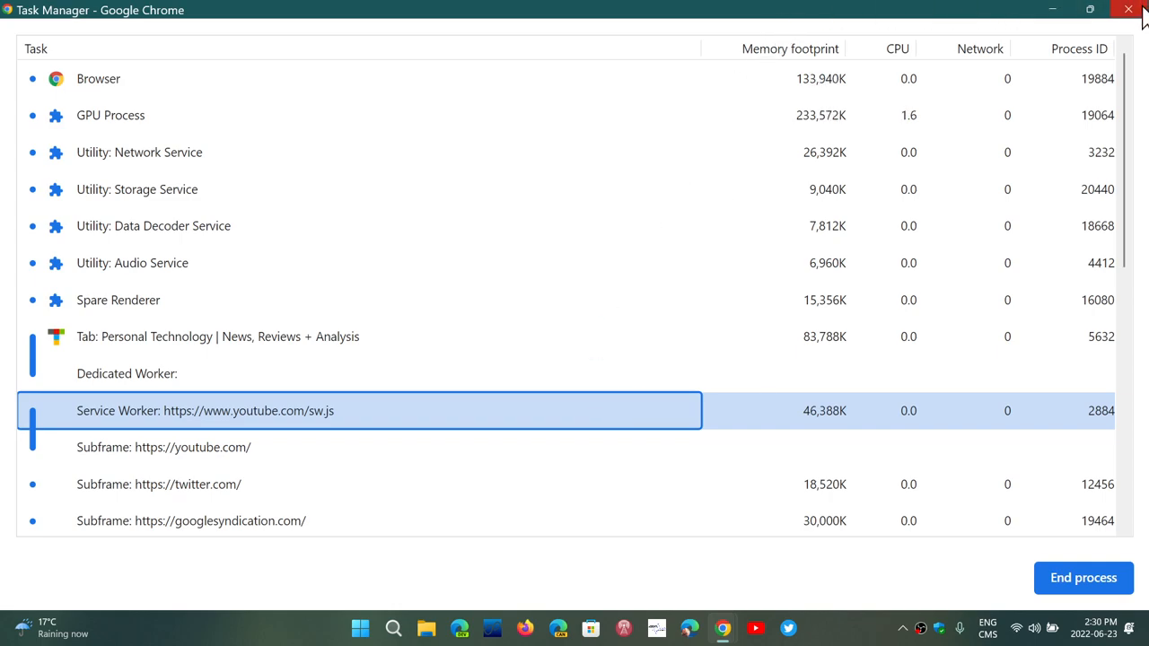
click(1128, 9)
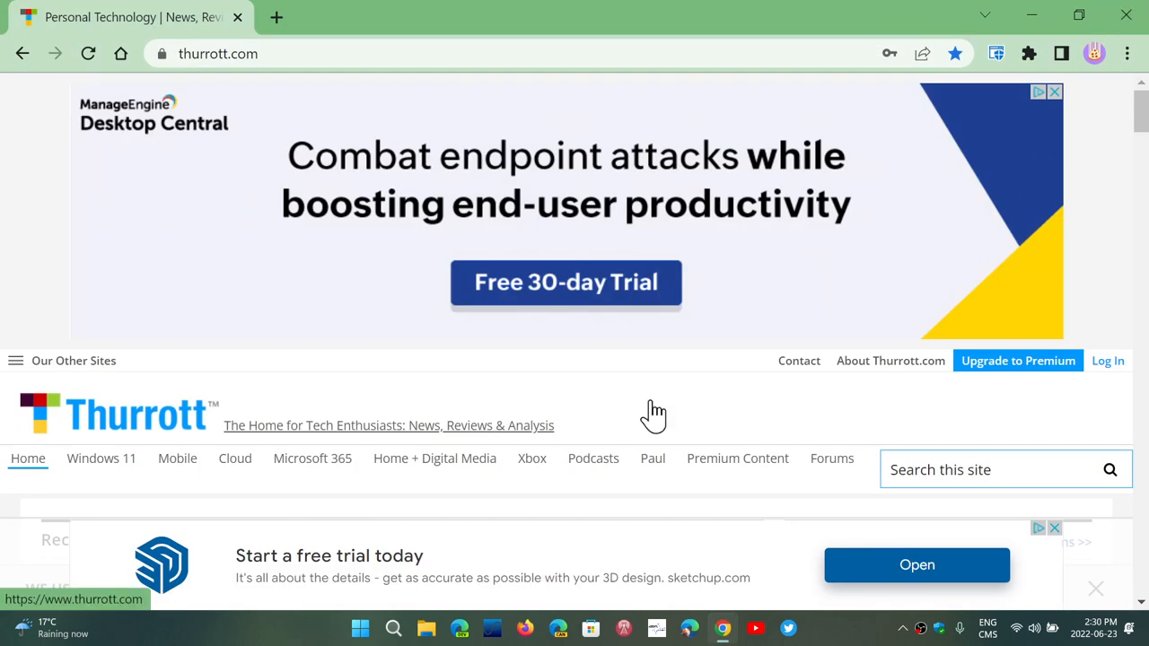
mouse_move(592, 440)
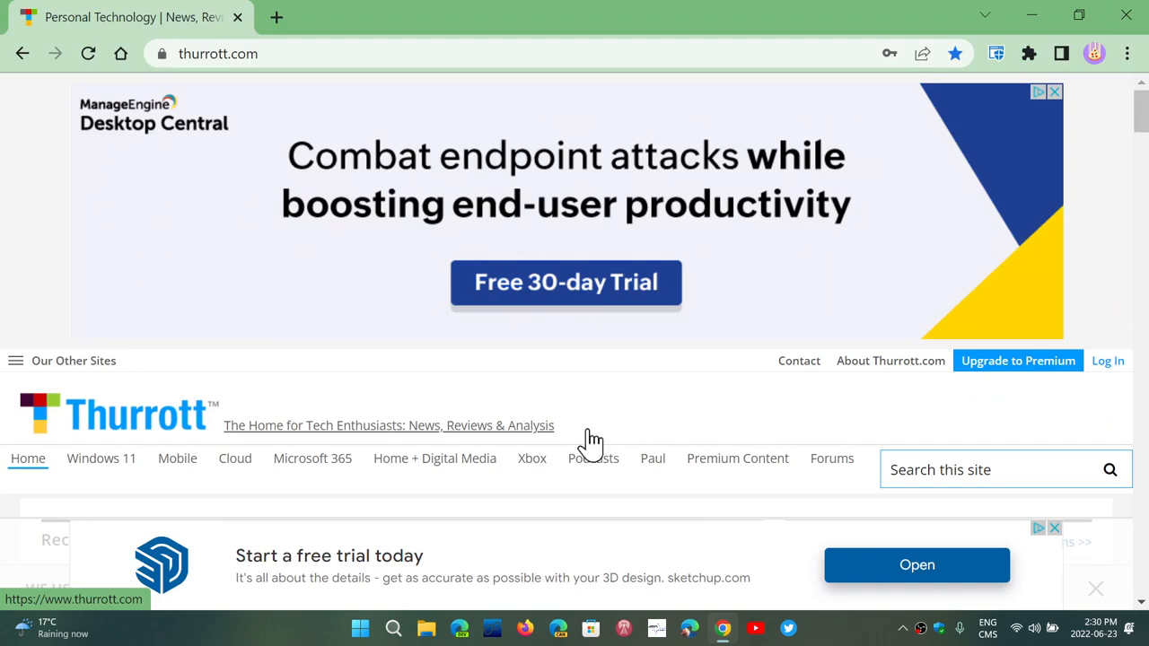
mouse_move(424, 25)
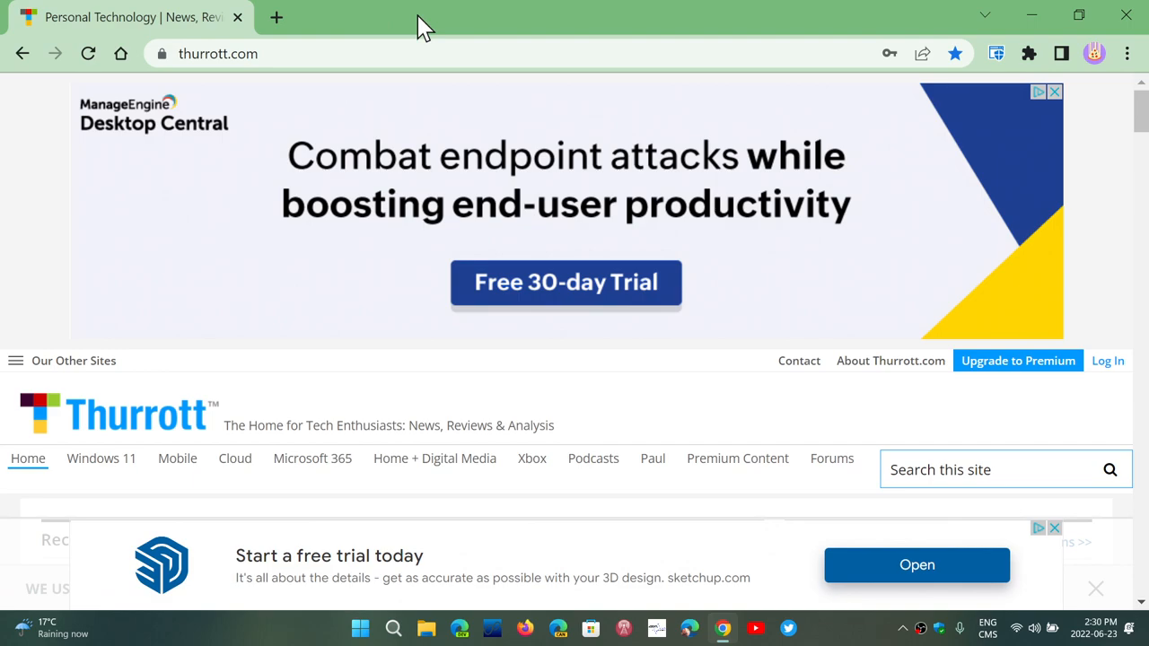
Reopen Task manager from the Chrome title-bar menu, then close it
right_click(421, 22)
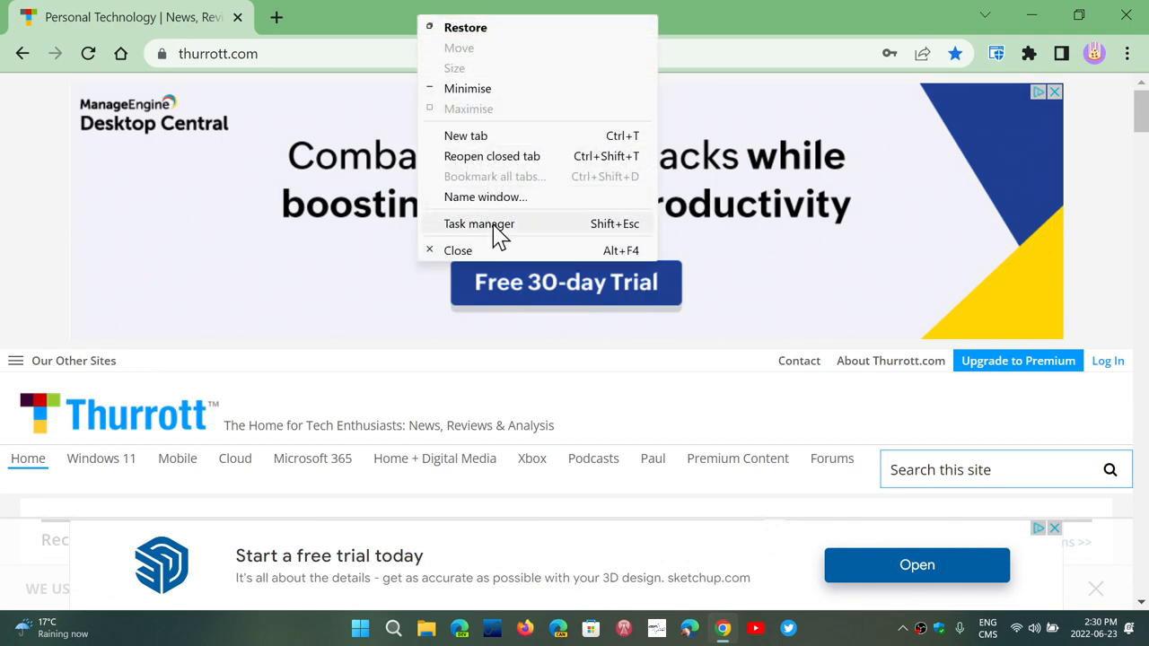
click(479, 223)
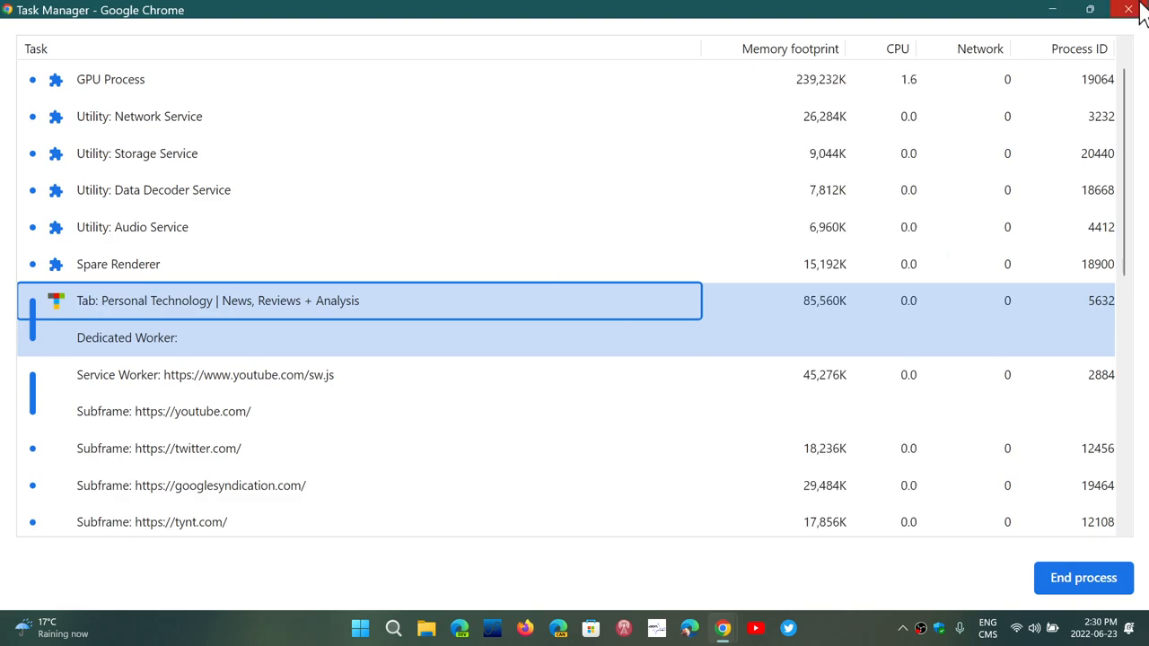
click(1128, 9)
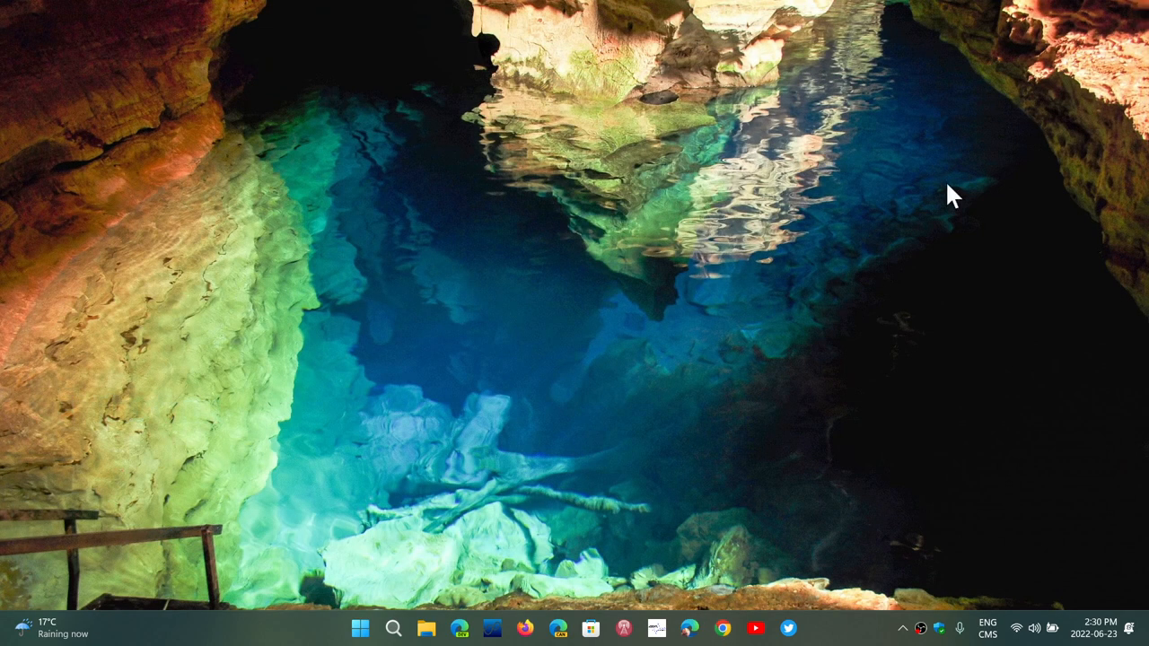